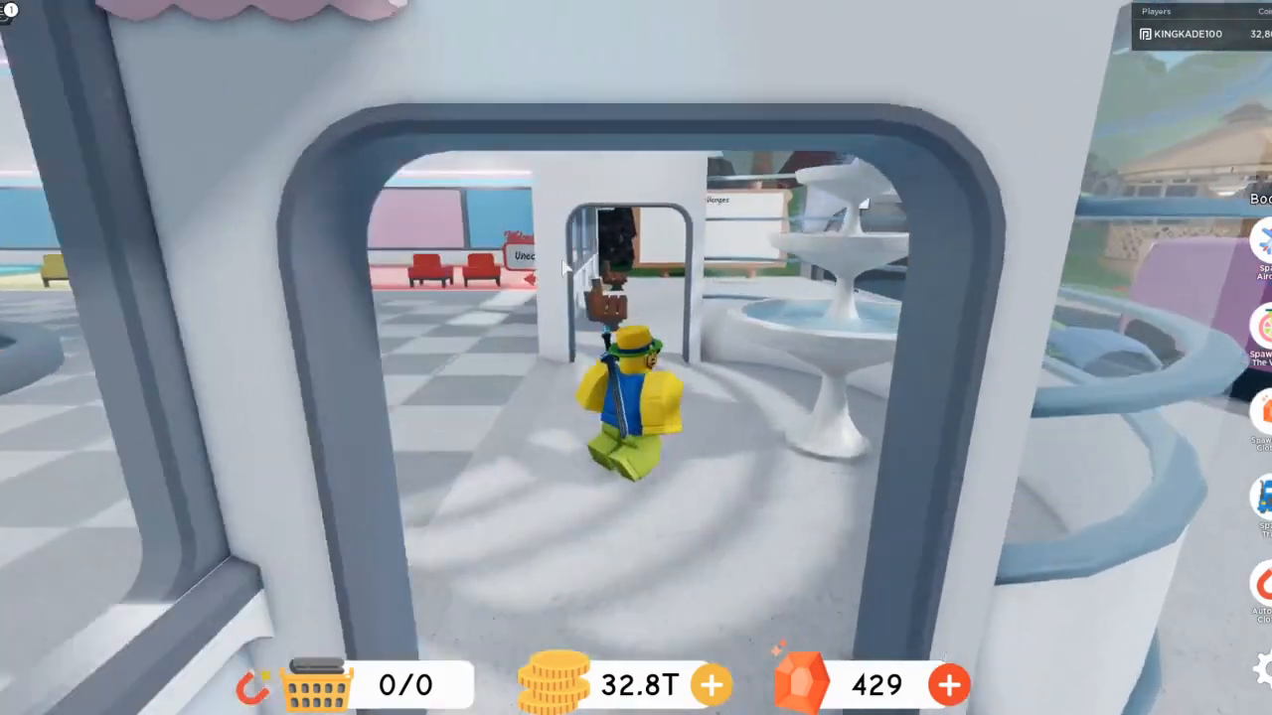
# Walk the avatar forward out of the white lobby onto the dark rocky peak
pyautogui.press('w')
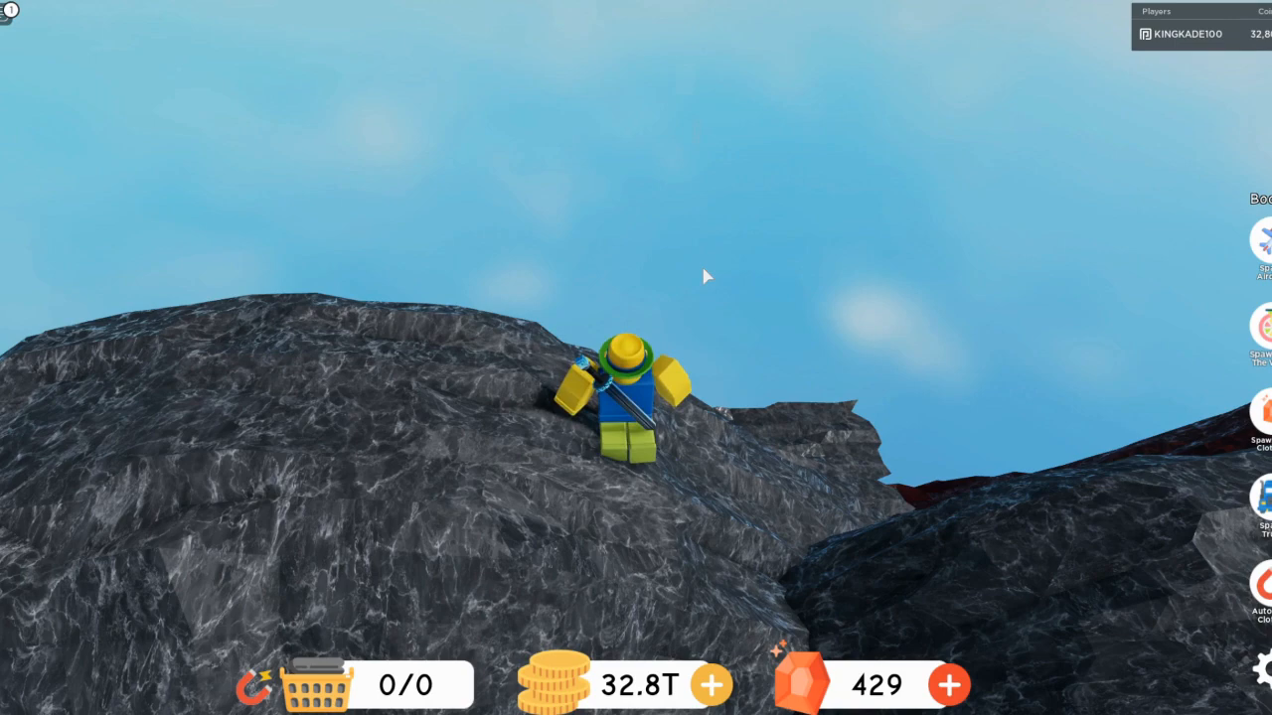
# Review the Settings page in the game menu and adjust the Movement Mode option
pyautogui.press('Escape')
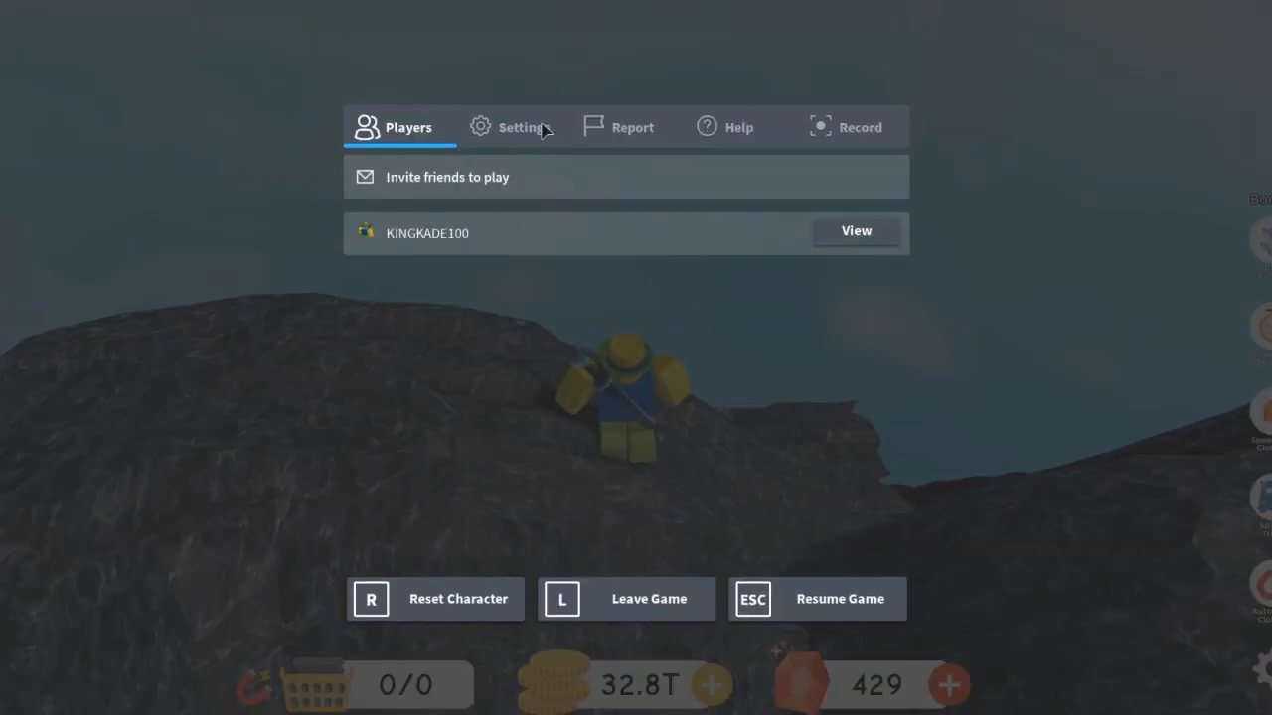
pyautogui.click(513, 128)
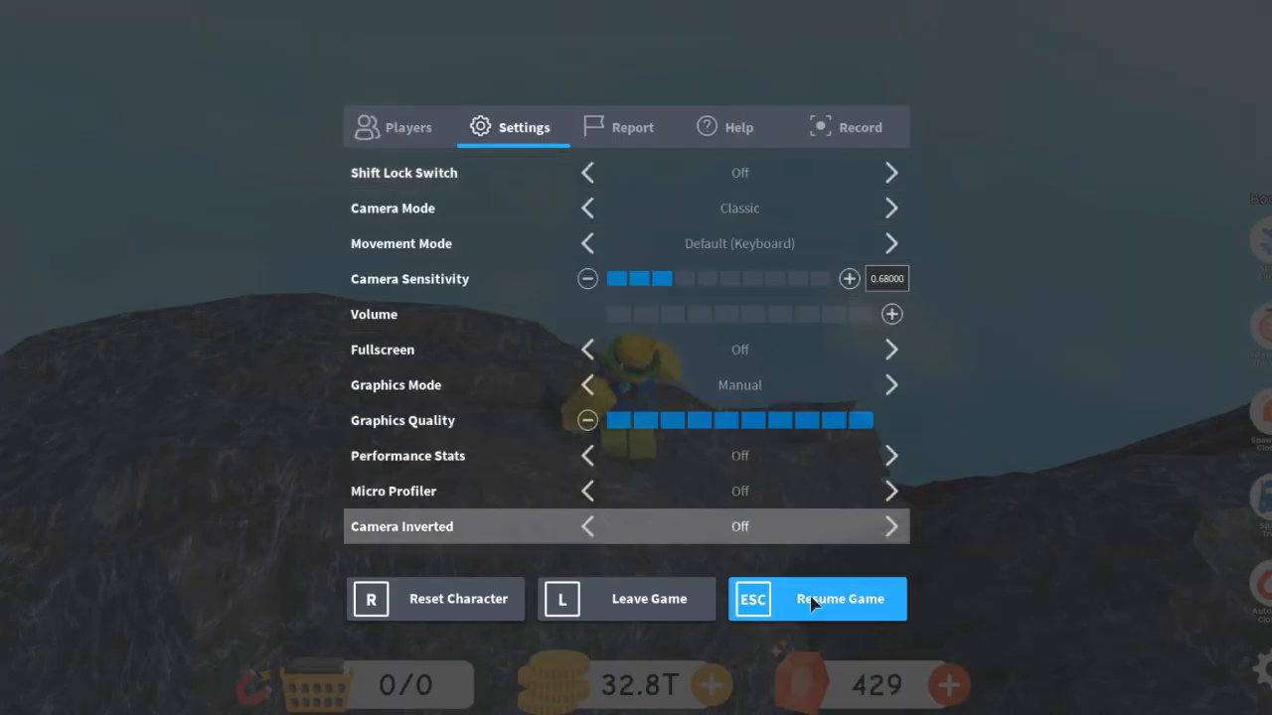
pyautogui.click(817, 598)
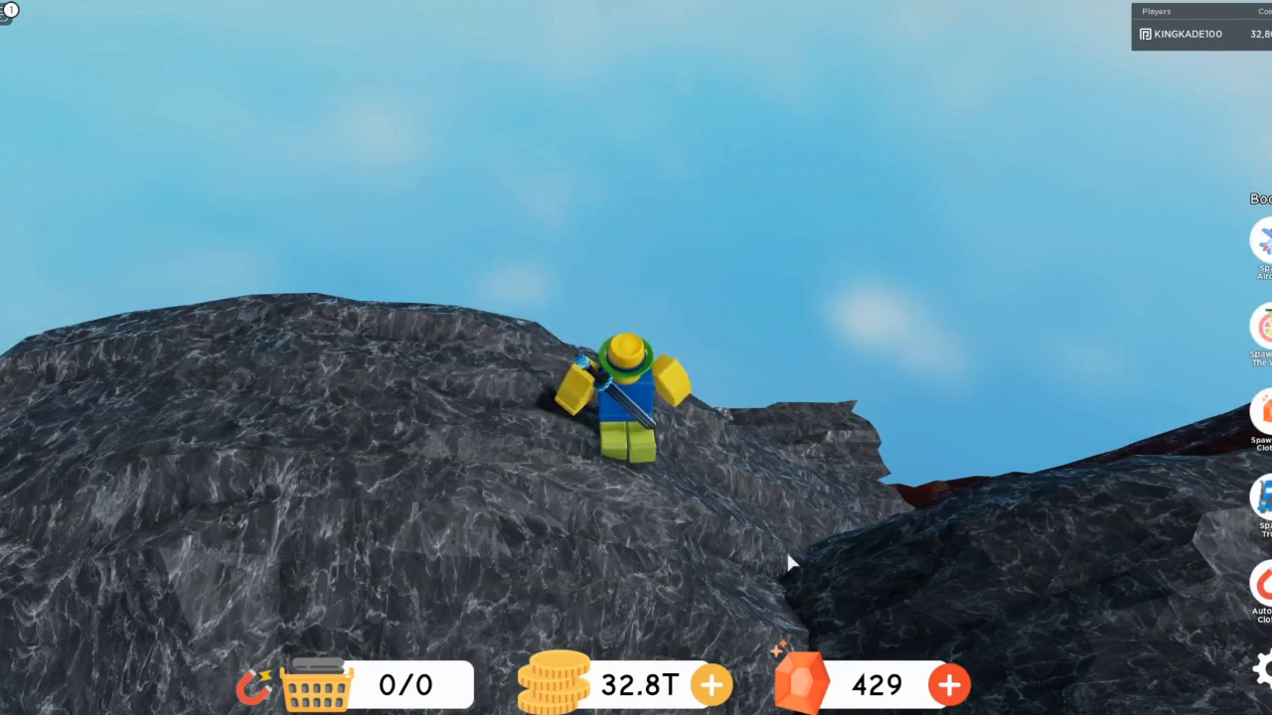
pyautogui.press('Escape')
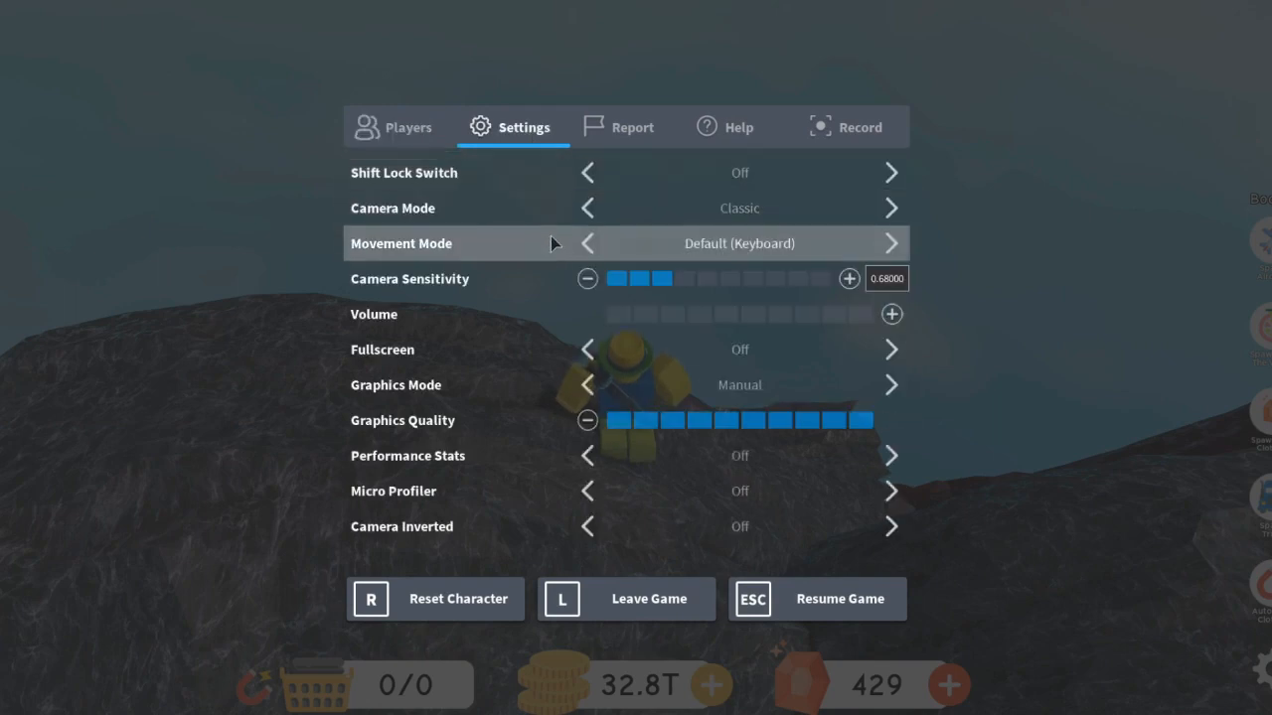
pyautogui.click(891, 242)
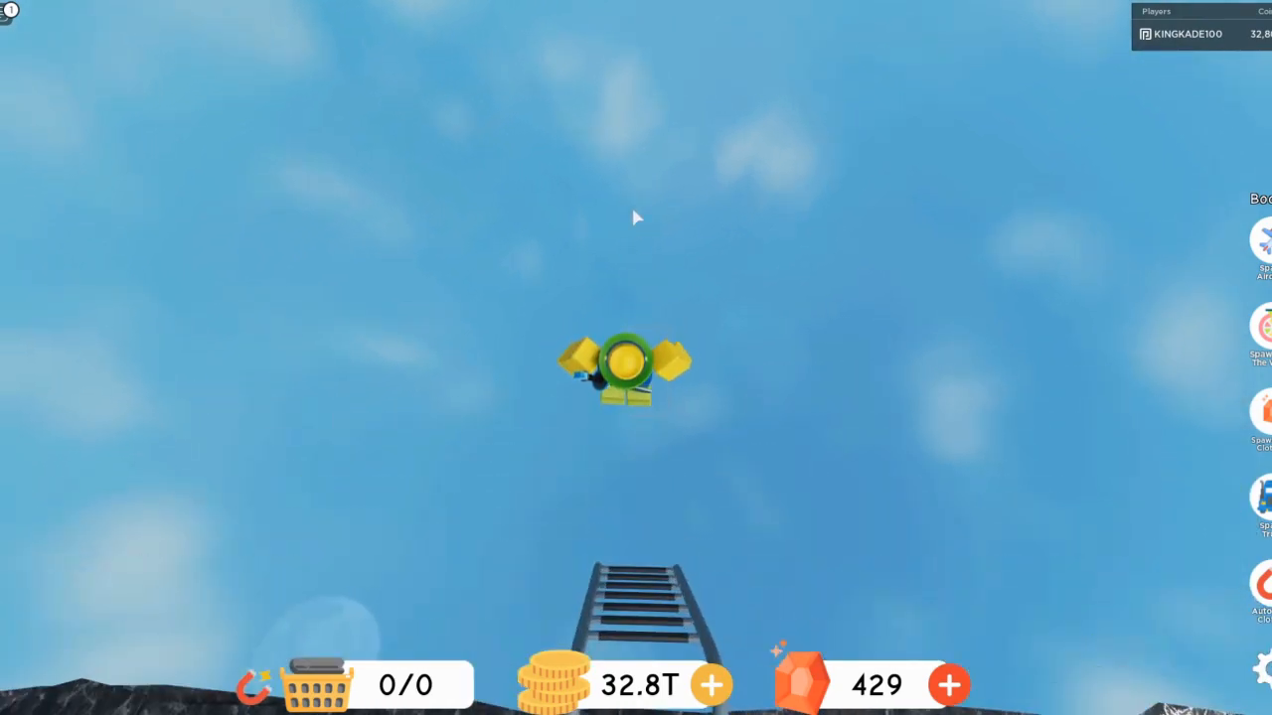
pyautogui.moveTo(714, 177)
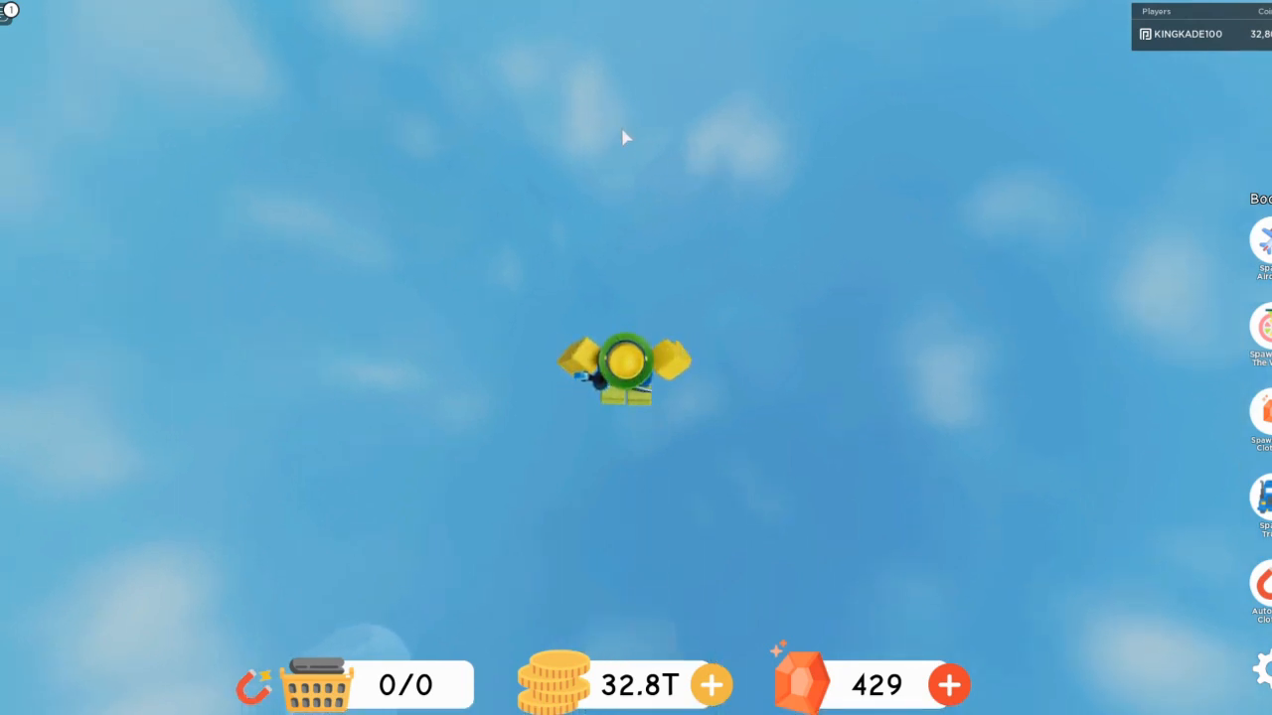
pyautogui.moveTo(626, 254)
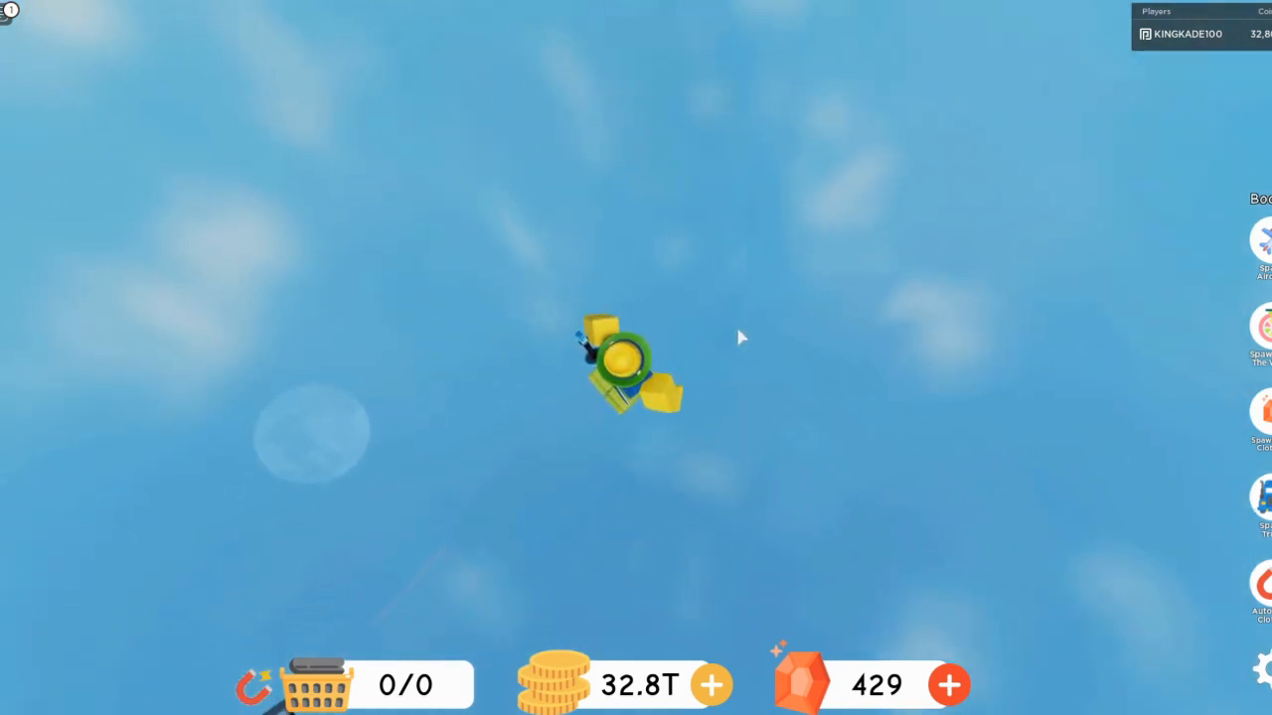
pyautogui.moveTo(811, 254)
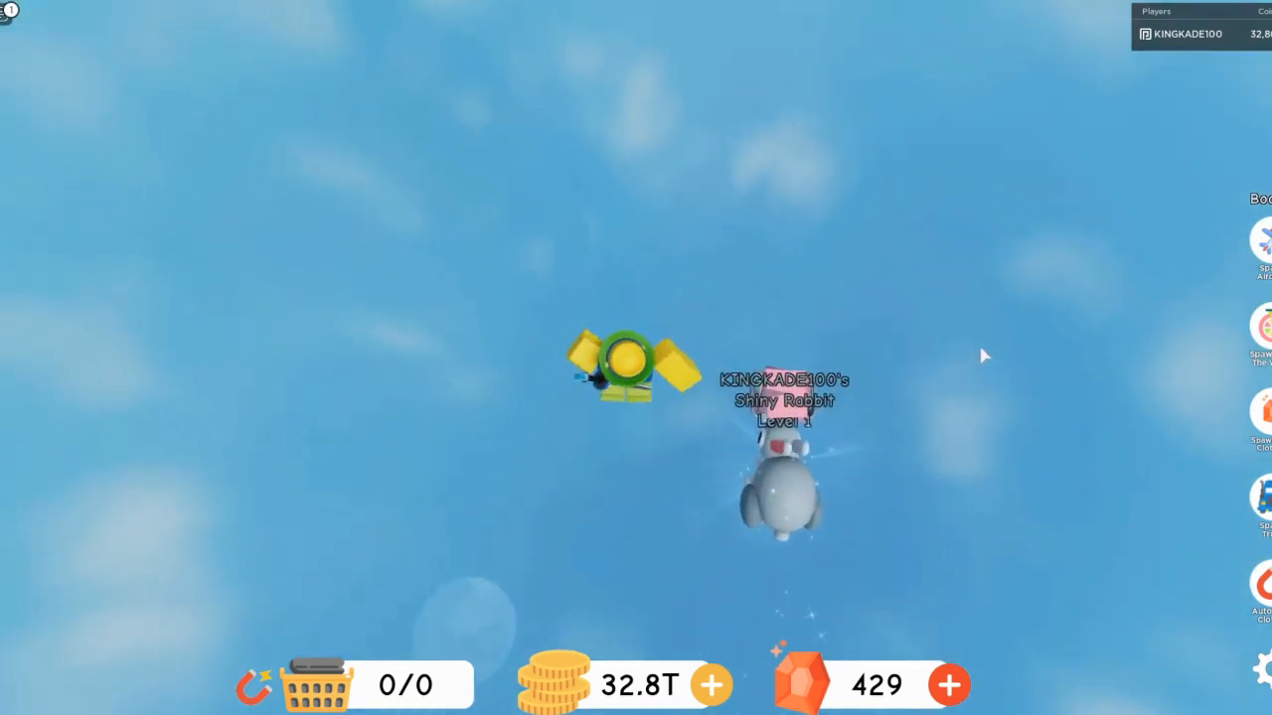
pyautogui.moveTo(656, 247)
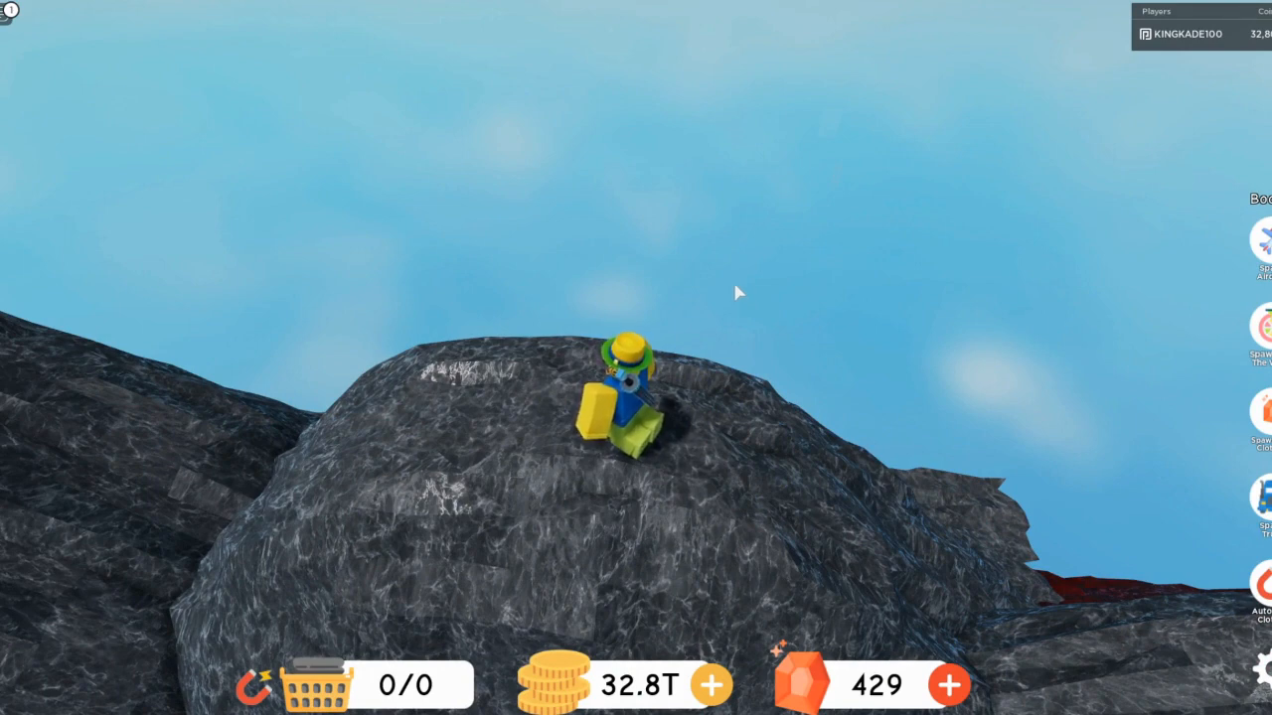
pyautogui.moveTo(616, 322)
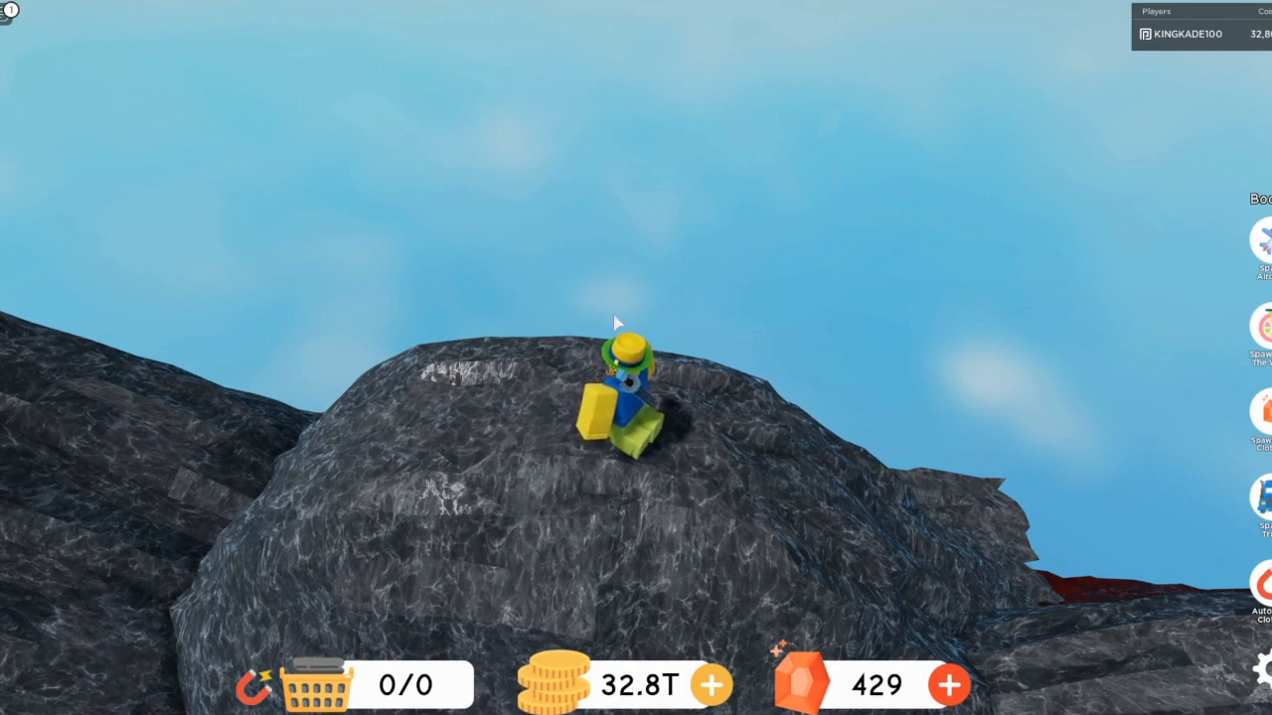